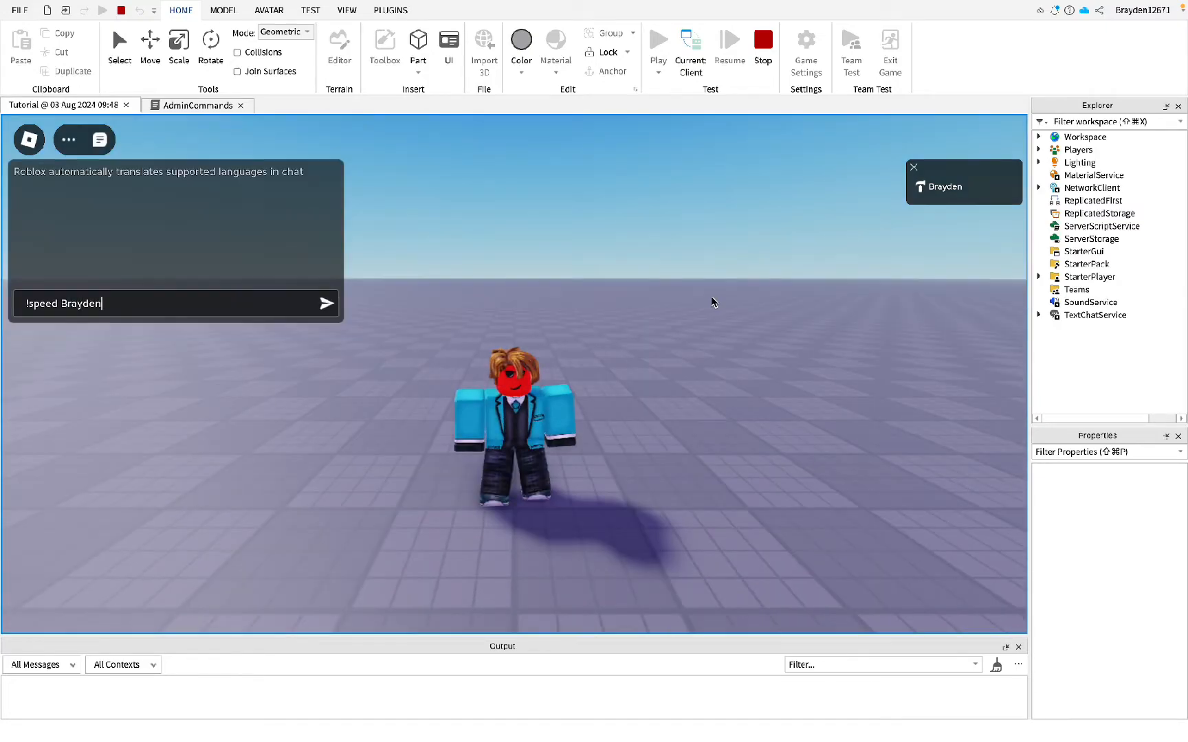
# Step: End the playtest and open the AdminCommands script from ServerScriptService in the editor
pyautogui.write('12671')
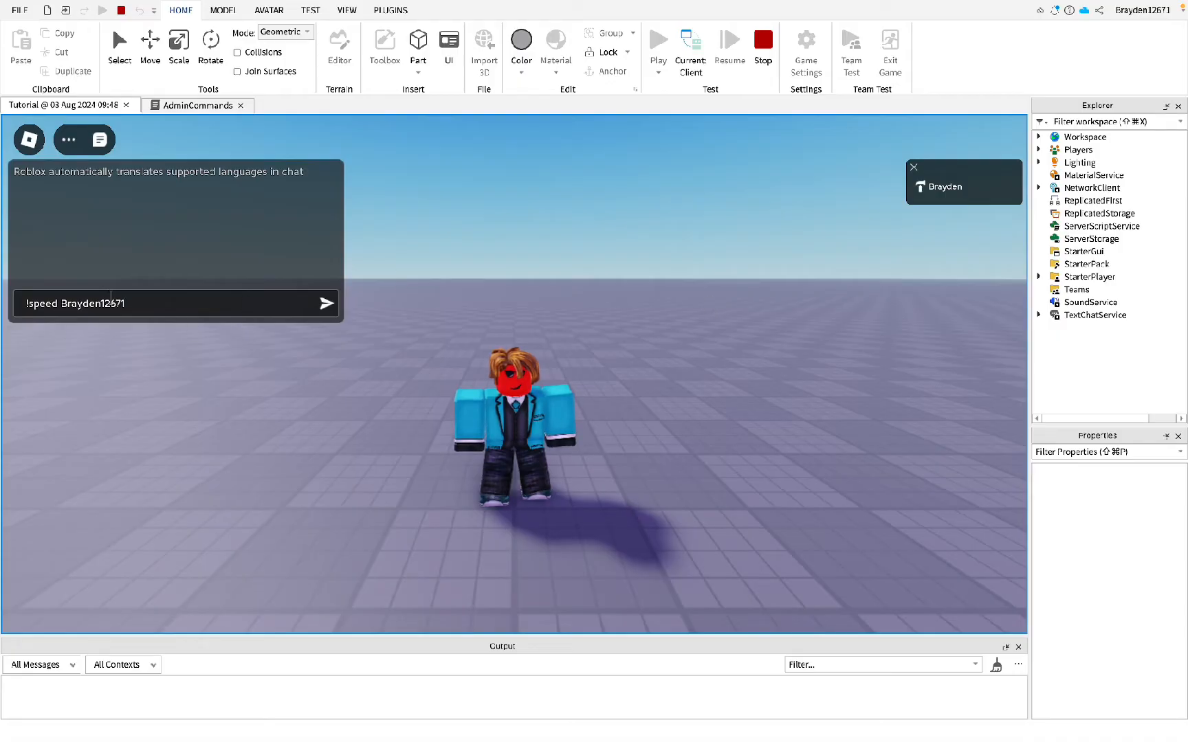
pyautogui.write('100')
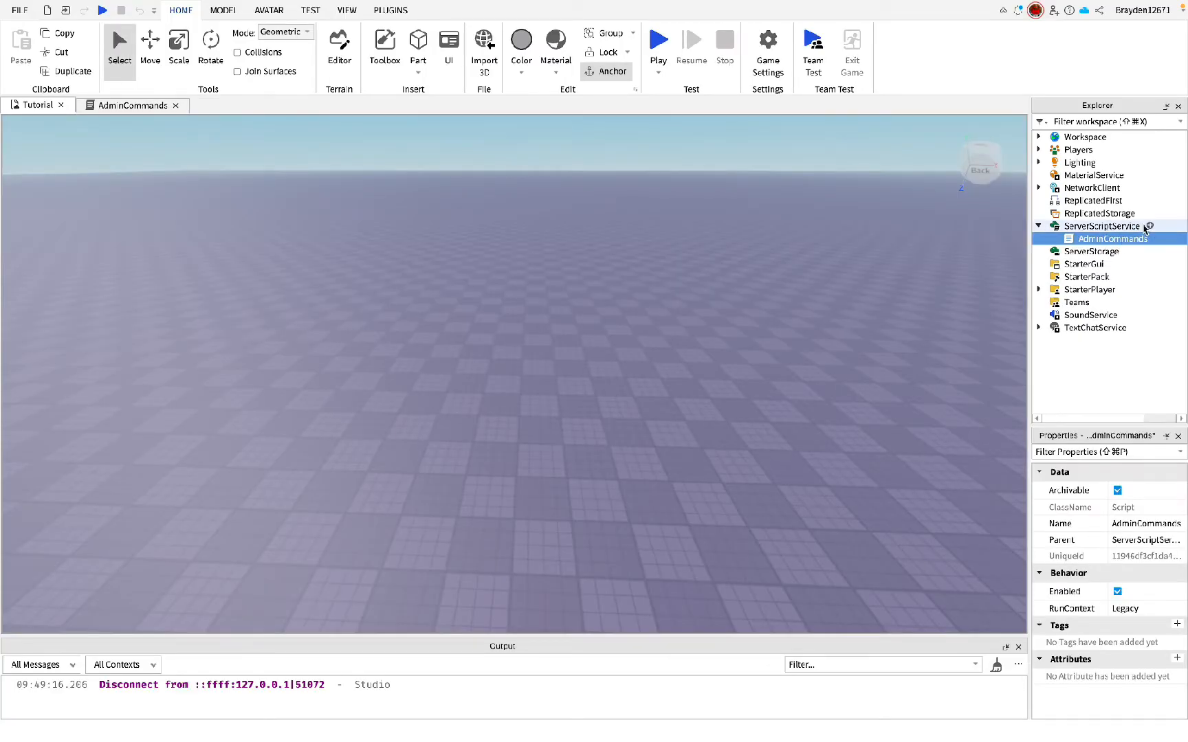
pyautogui.click(1100, 226)
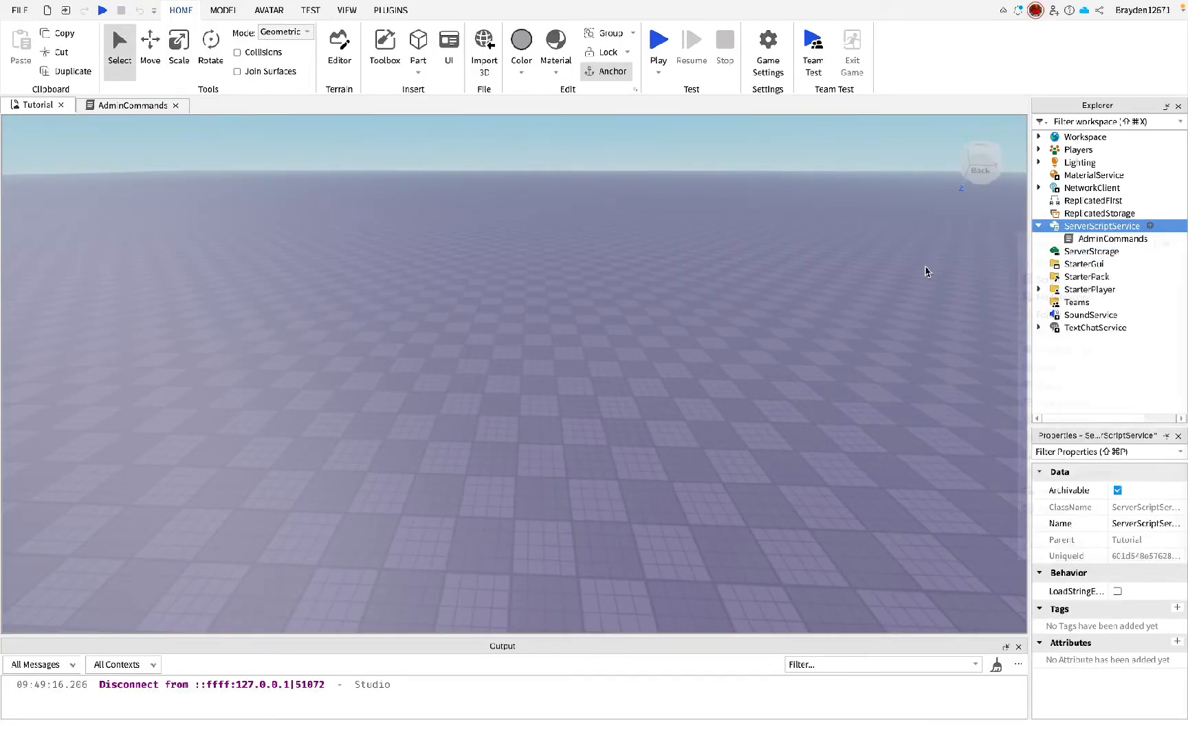
pyautogui.click(1113, 239)
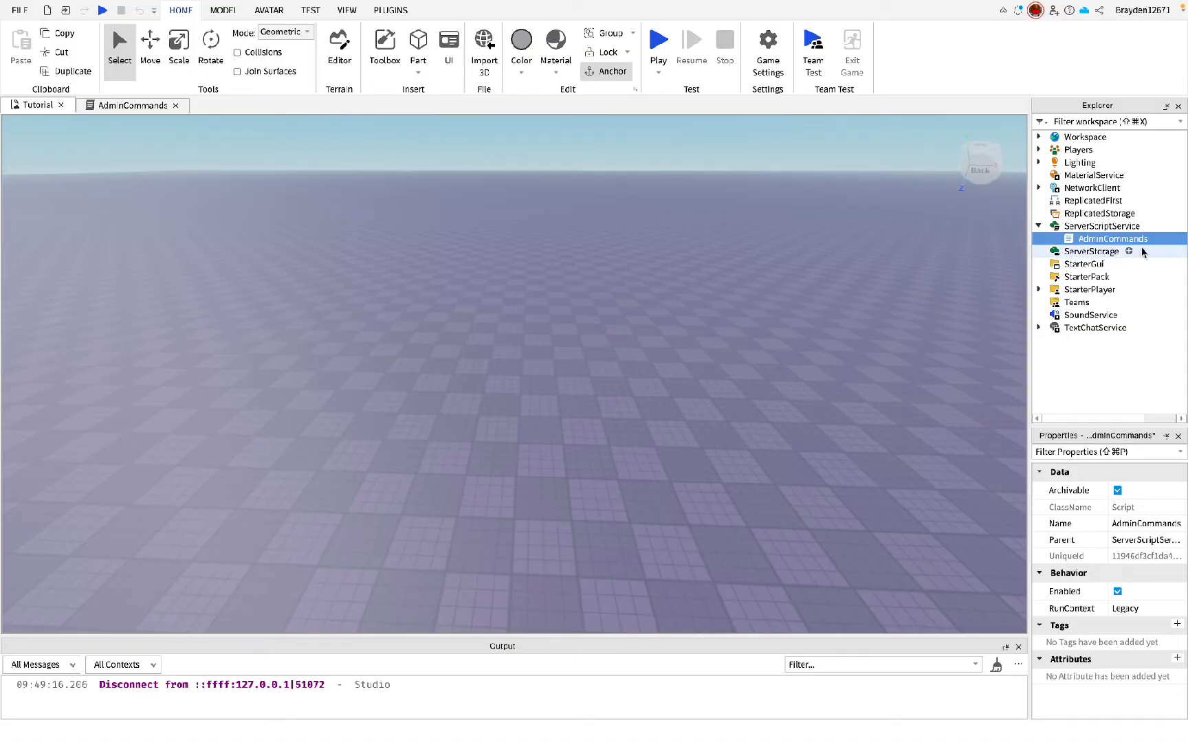
pyautogui.doubleClick(1114, 239)
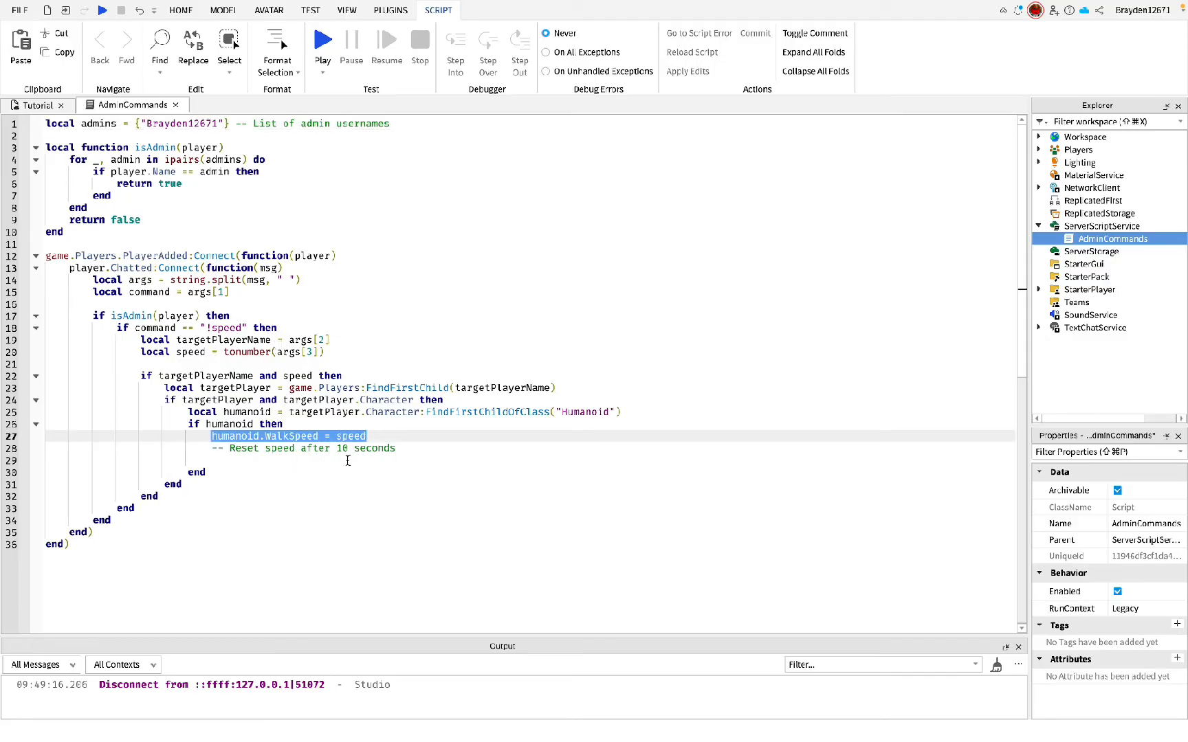
# Step: Return to the Tutorial place view and start a new play test
pyautogui.click(180, 9)
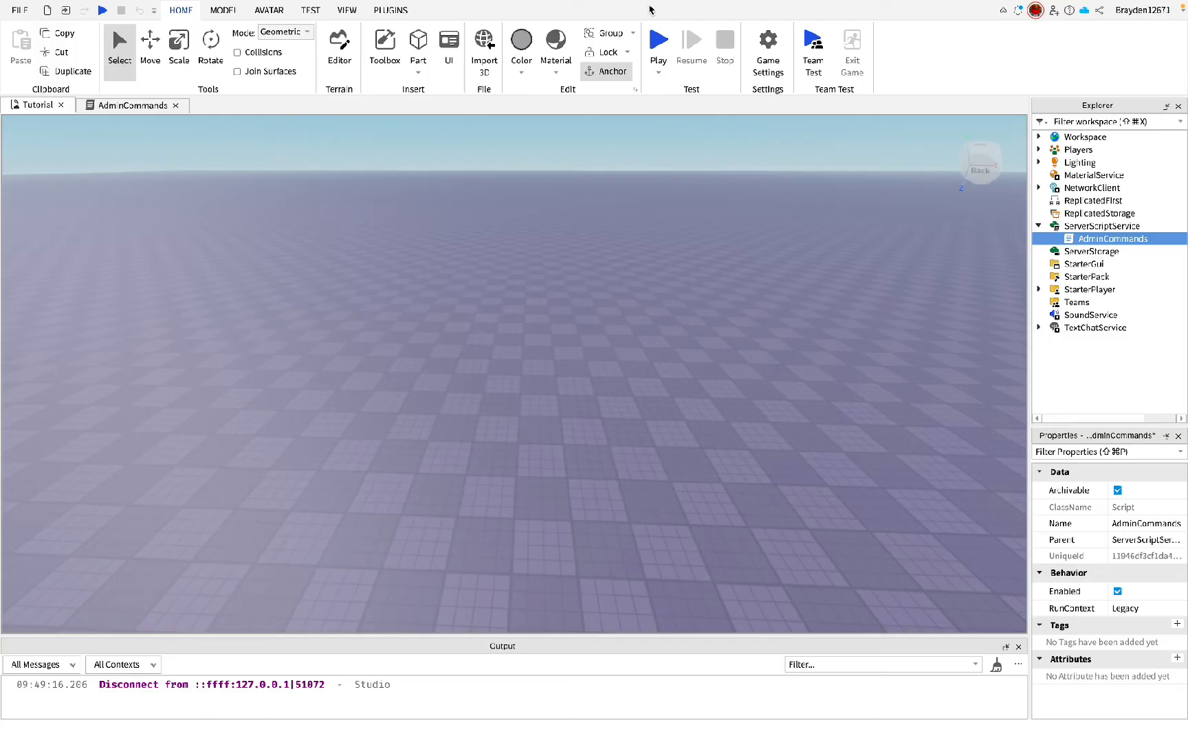
pyautogui.click(656, 42)
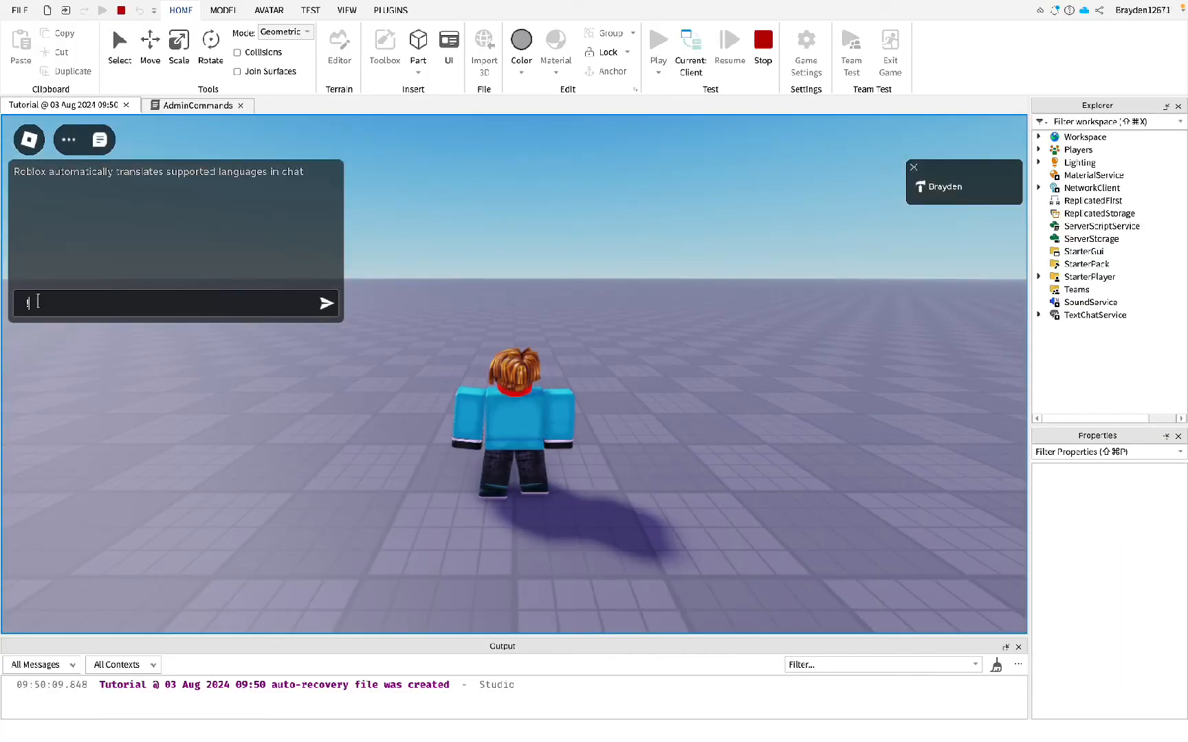
pyautogui.write('!speed Brayden12671')
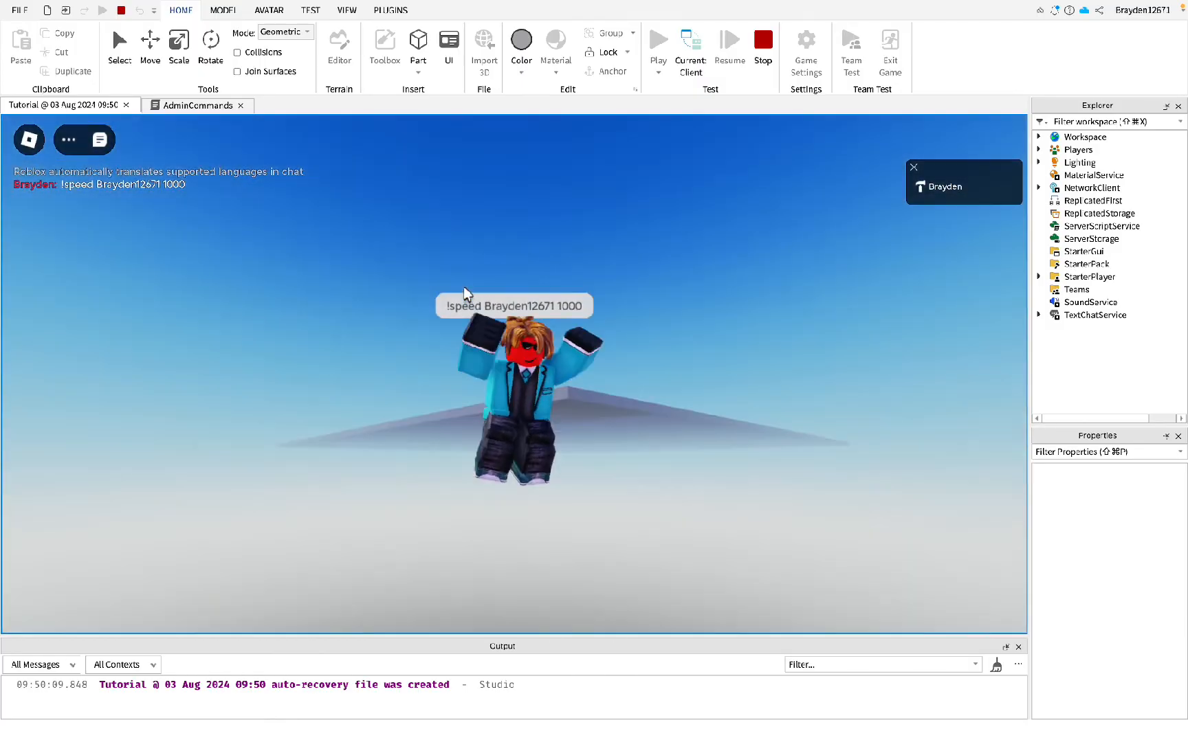
pyautogui.click(762, 39)
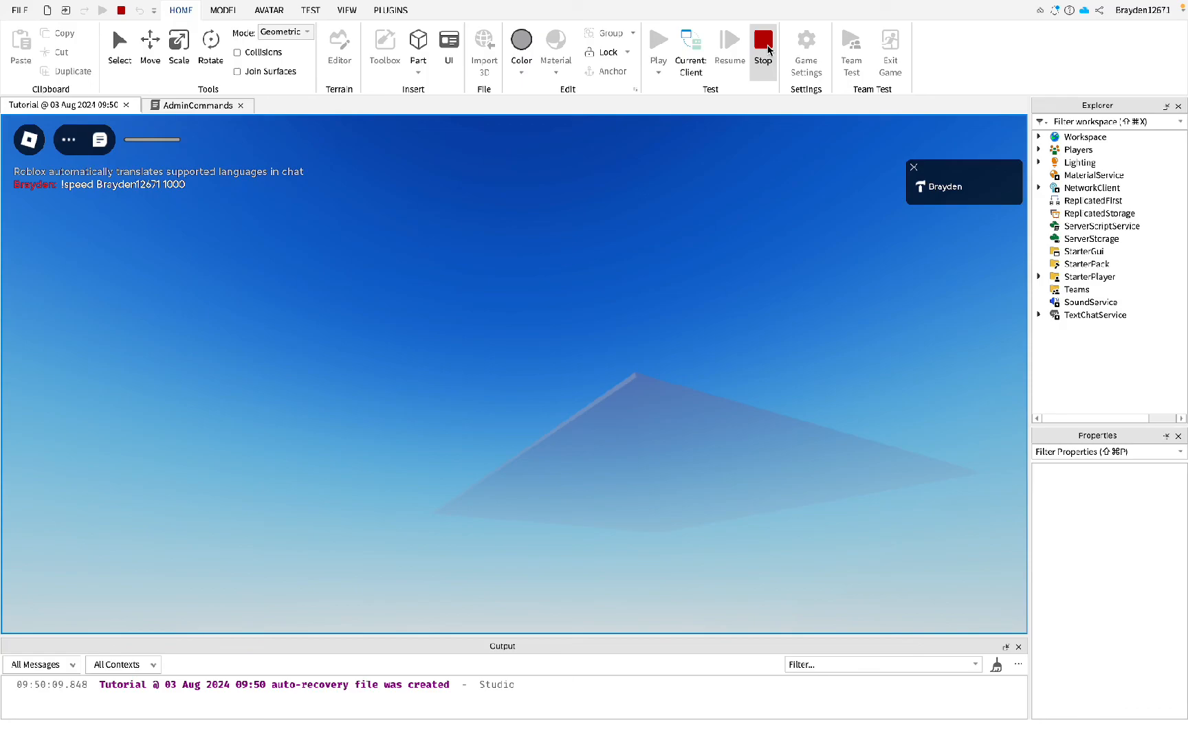